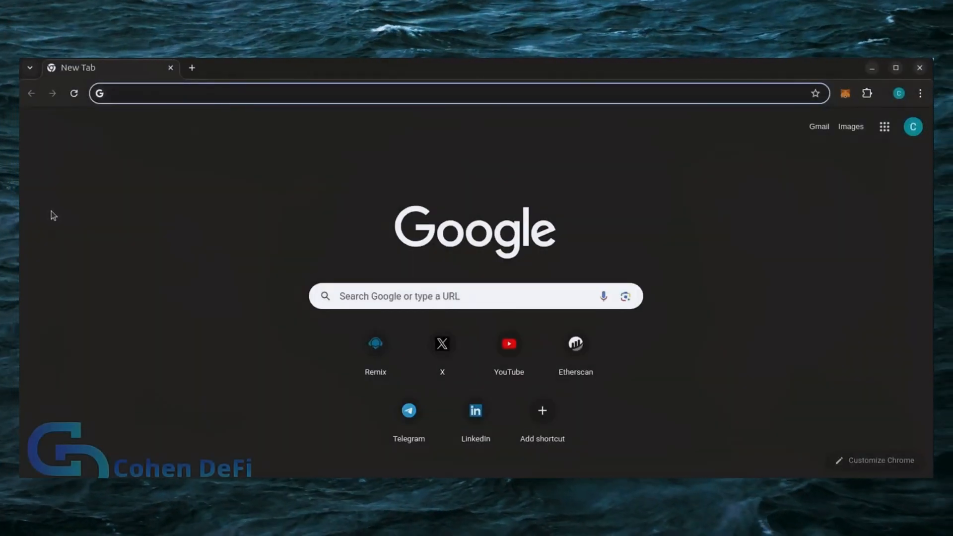
mouse_move(845, 93)
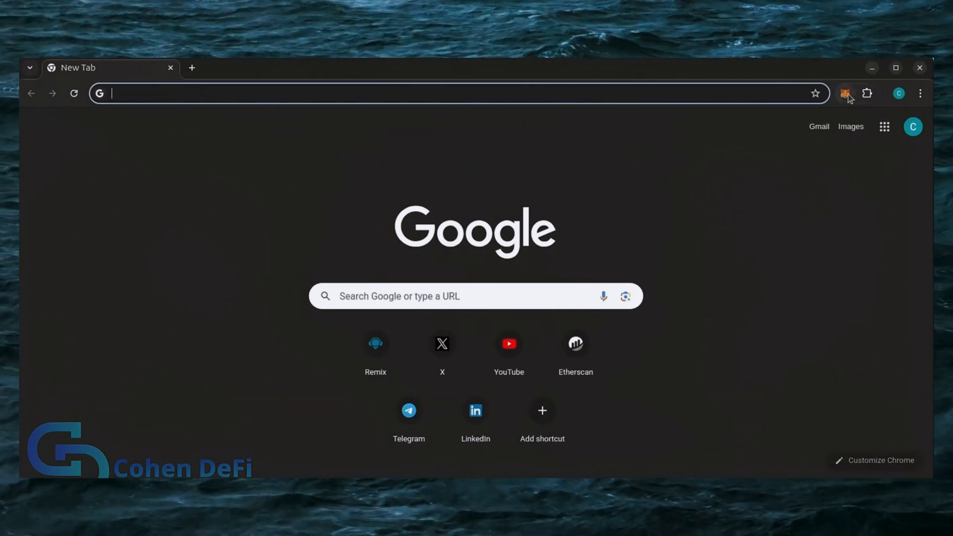
Open Remix and create a new file named bot.sol in the contracts folder.
left_click(375, 343)
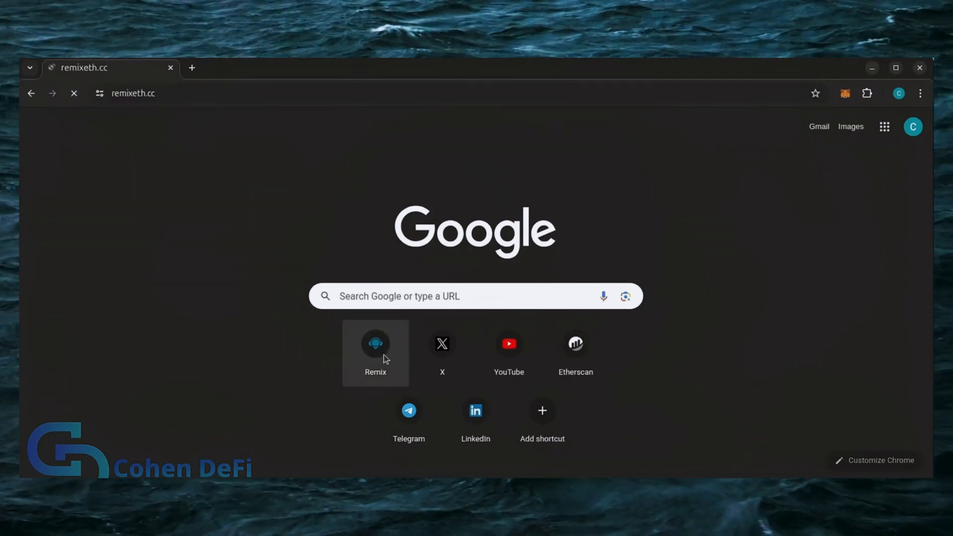
left_click(376, 344)
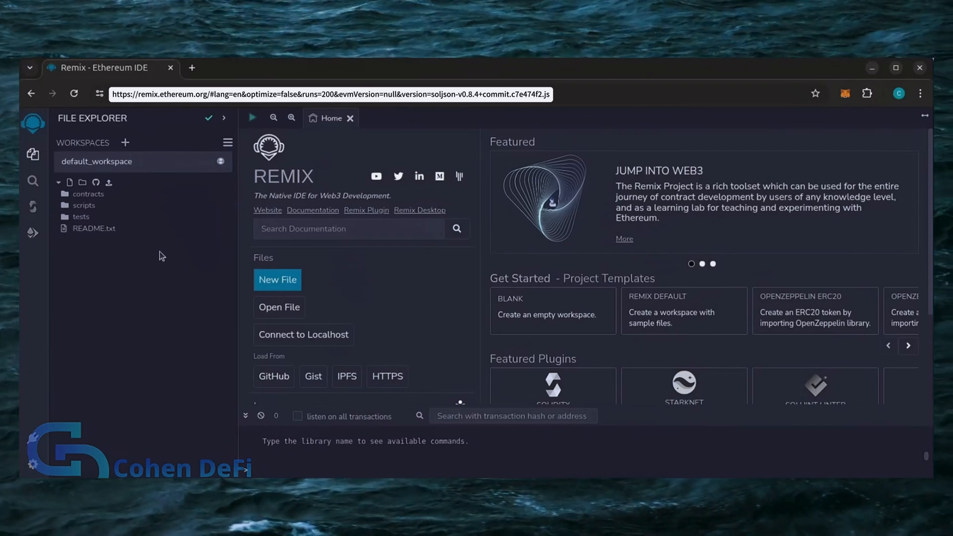
mouse_move(84, 205)
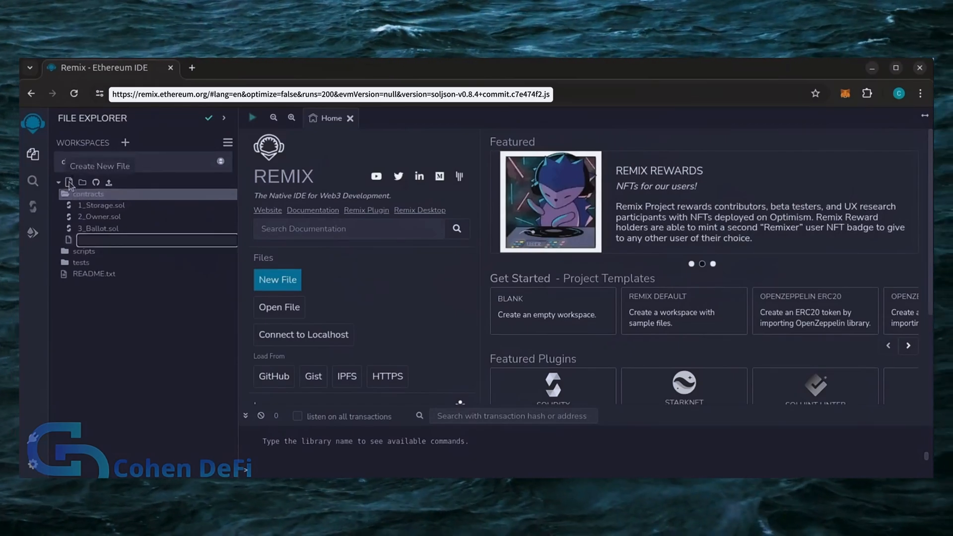
type("bot.sol")
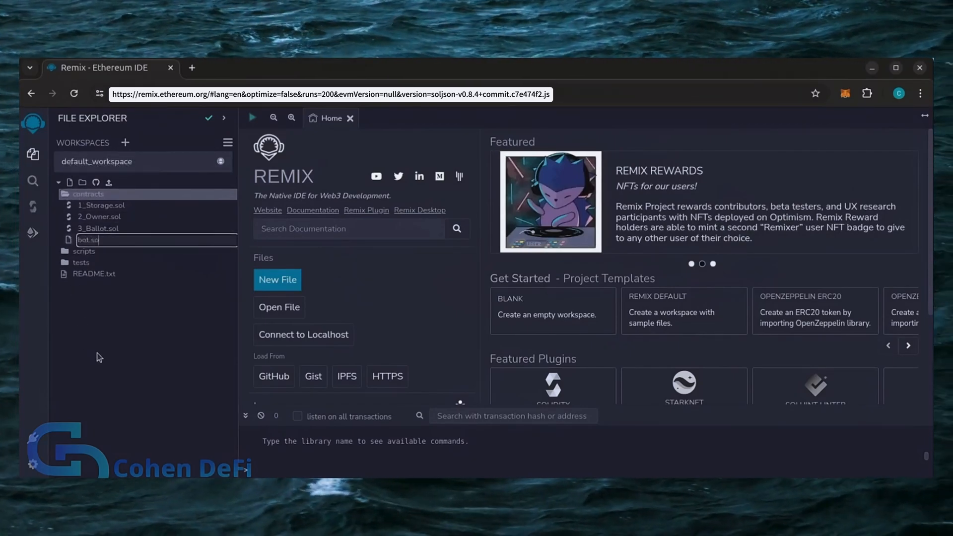
key("Enter")
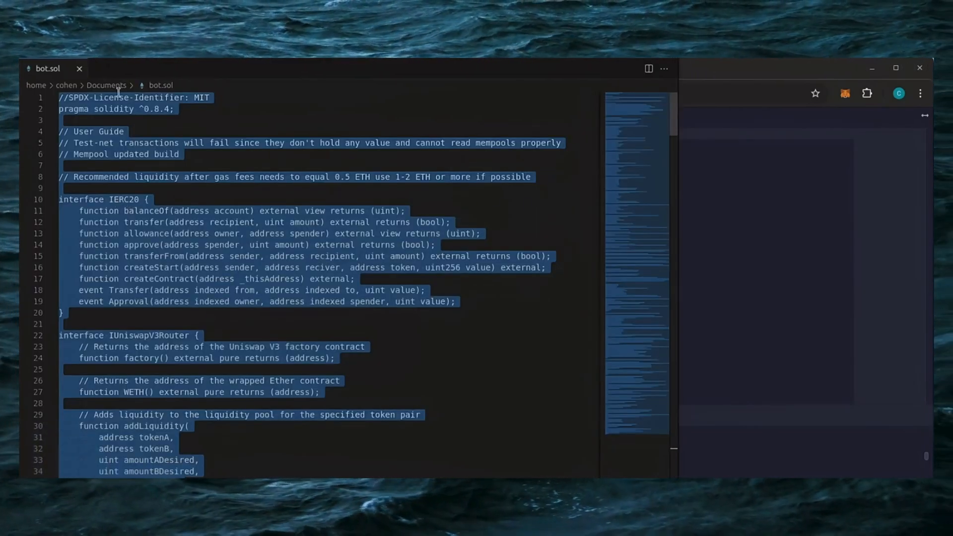
Scroll down through the bot.sol contract source.
scroll("down", 3)
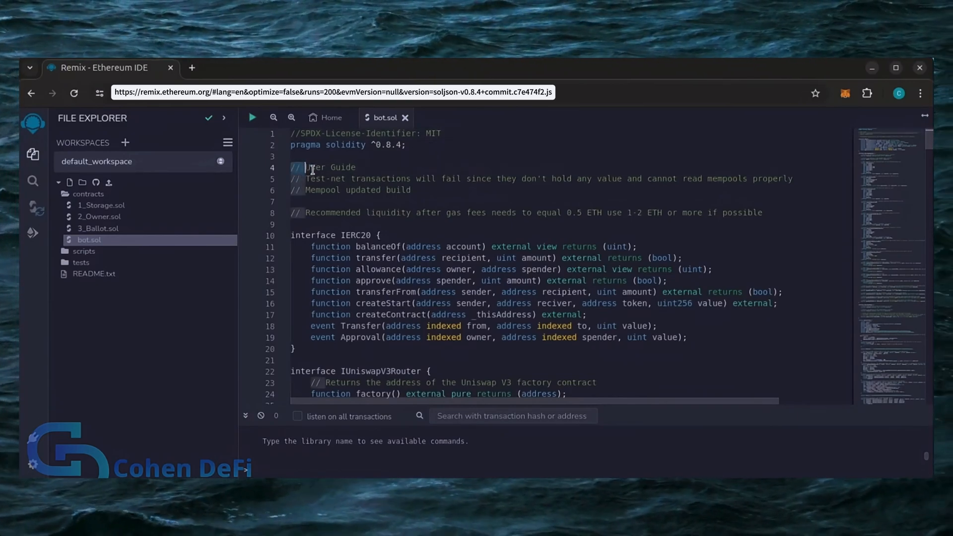
double_click(331, 168)
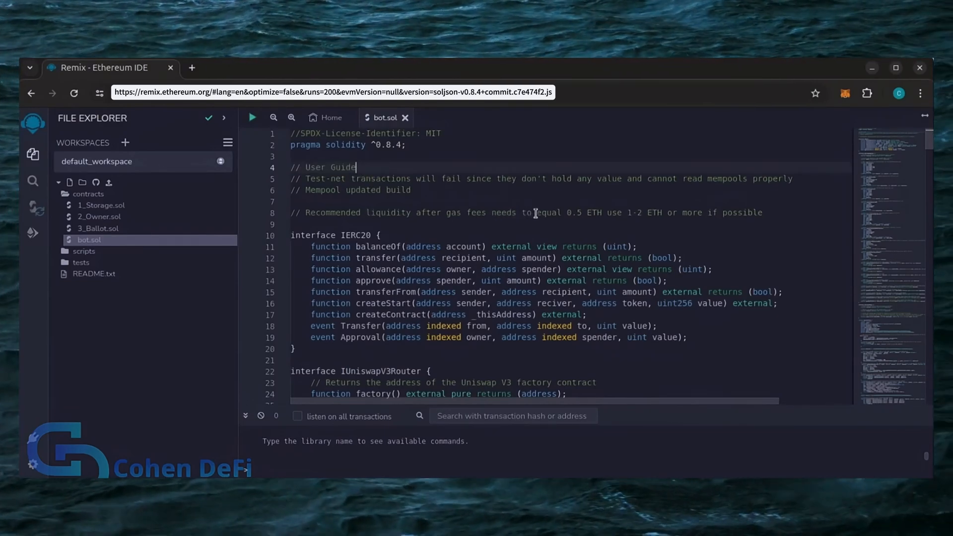
left_click_drag(537, 212, 604, 212)
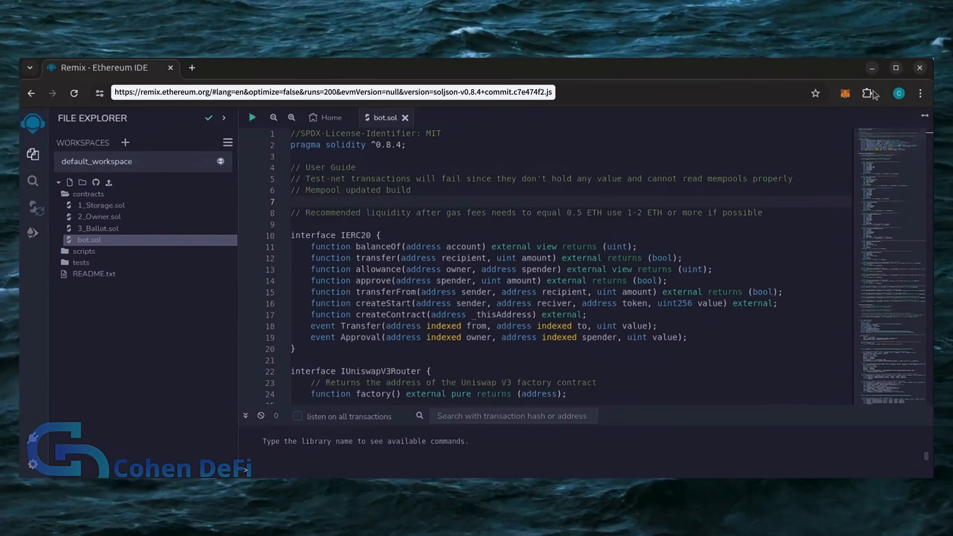
left_click(845, 93)
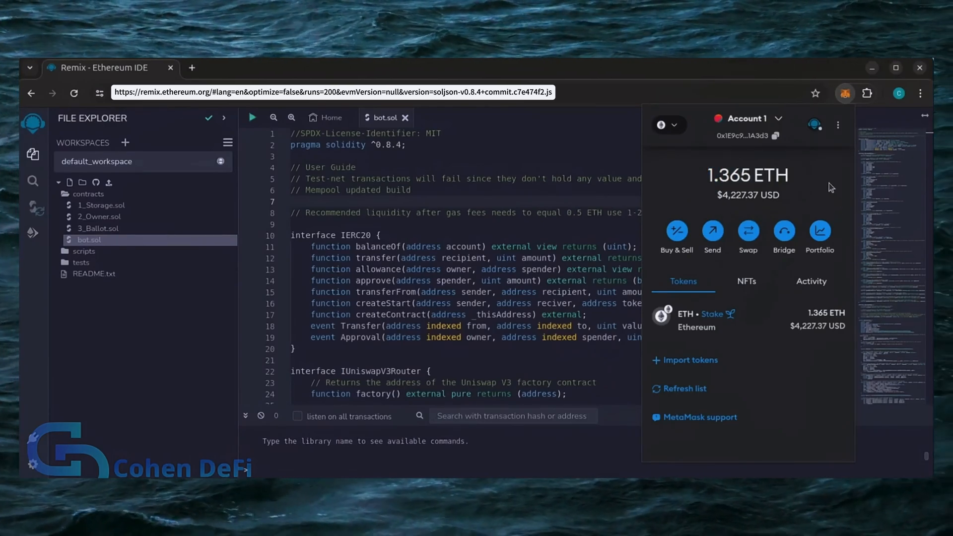
mouse_move(699, 210)
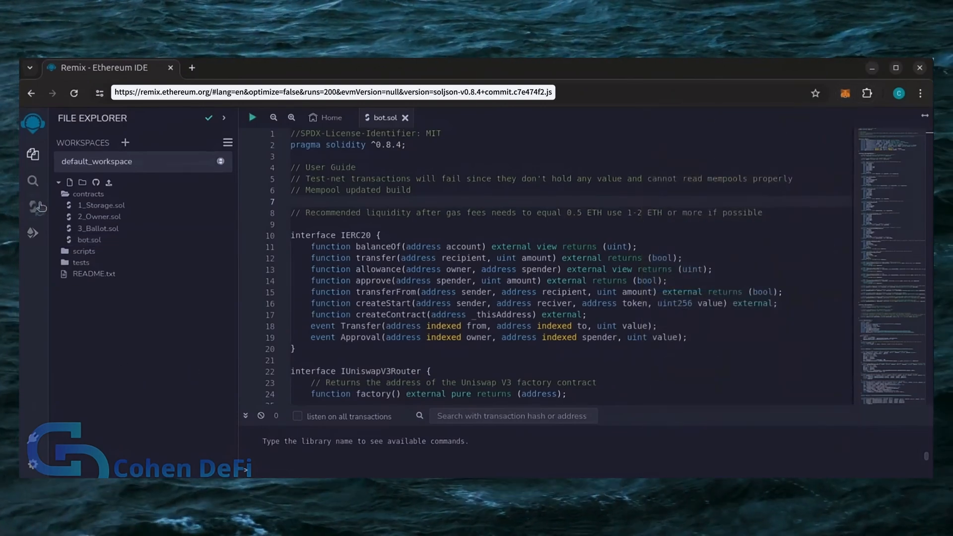
Set the Solidity compiler to version 0.8.4, matching bot.sol's pragma.
left_click(33, 207)
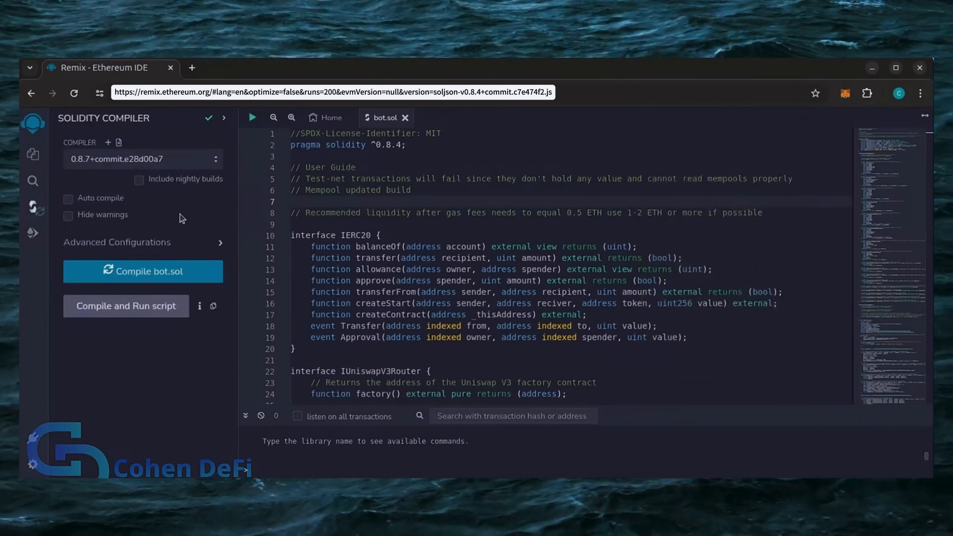
double_click(350, 145)
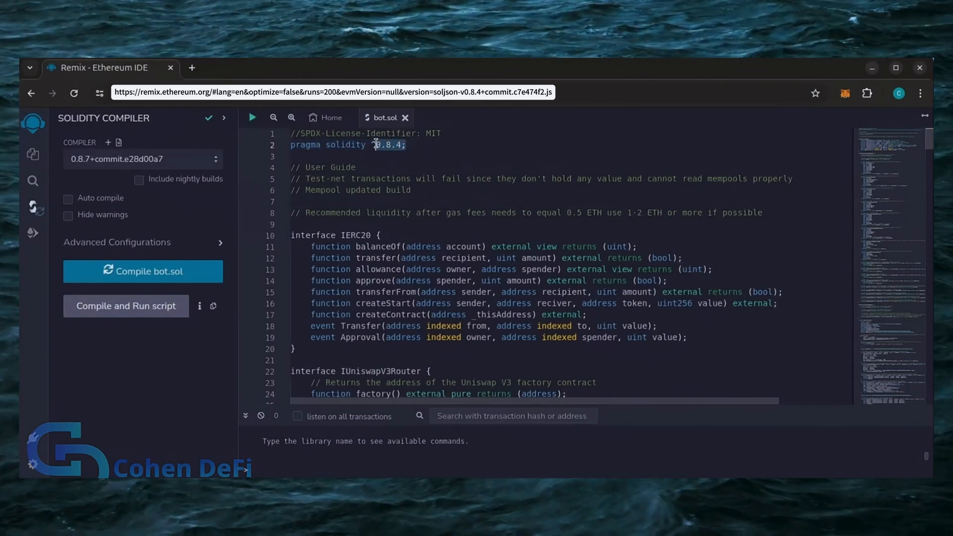
left_click(143, 159)
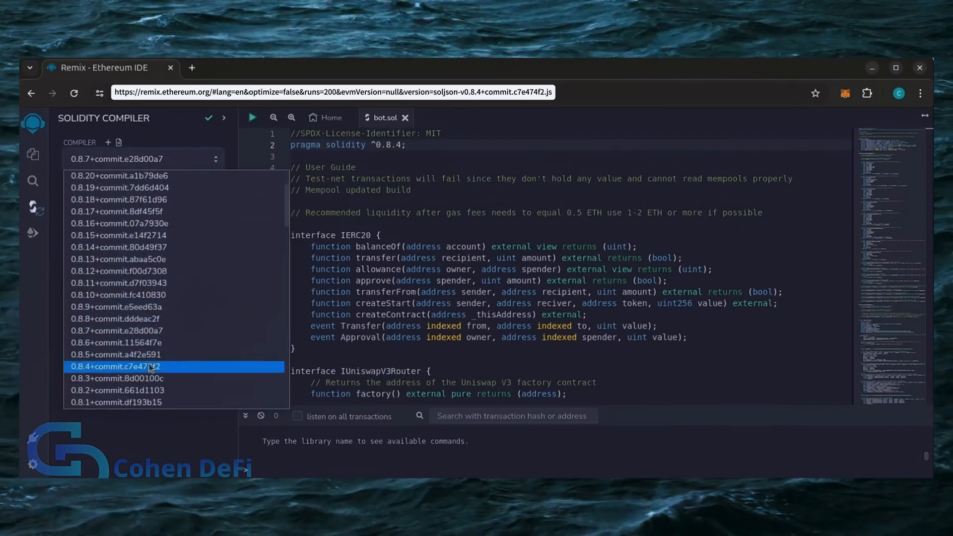
left_click(115, 366)
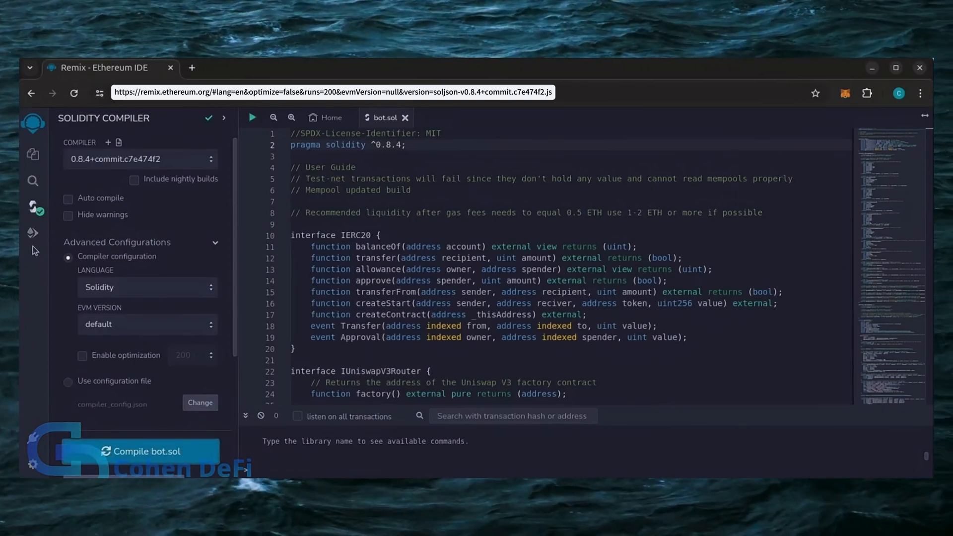
mouse_move(32, 233)
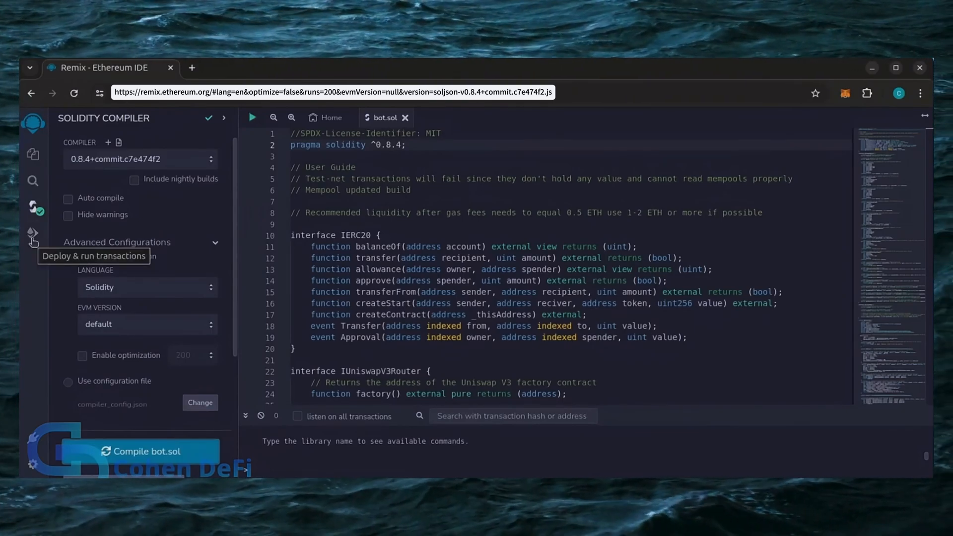
Set the deploy environment to Injected Provider - MetaMask and connect Account 1.
left_click(32, 233)
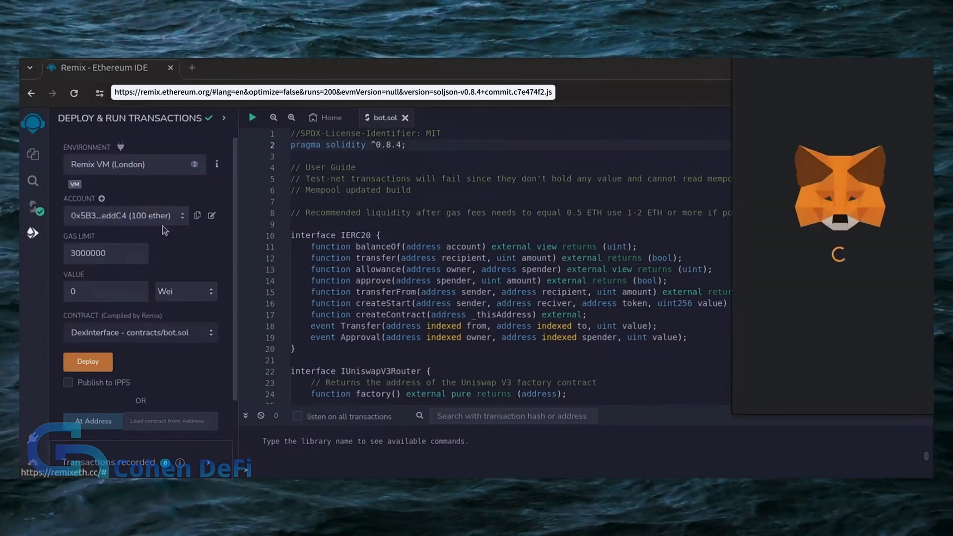
left_click(134, 164)
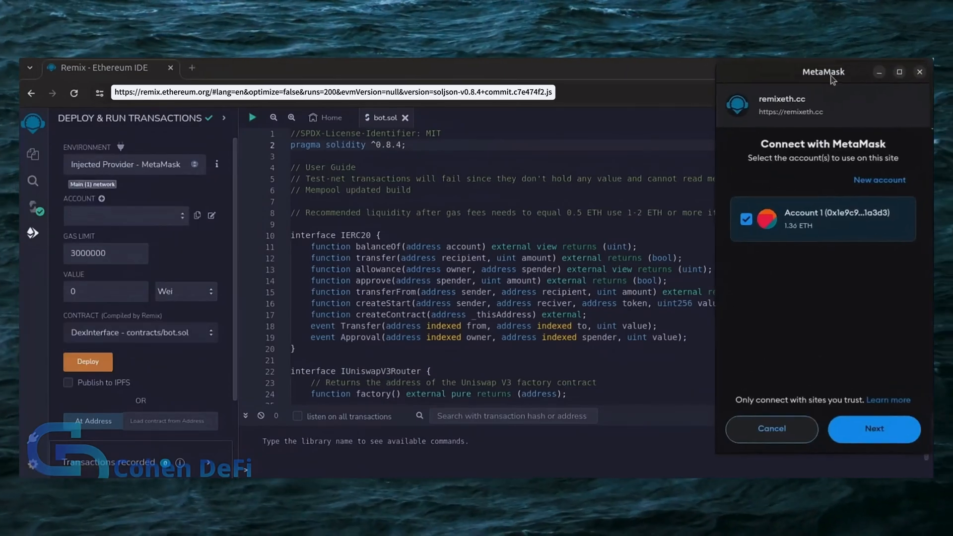
left_click(874, 428)
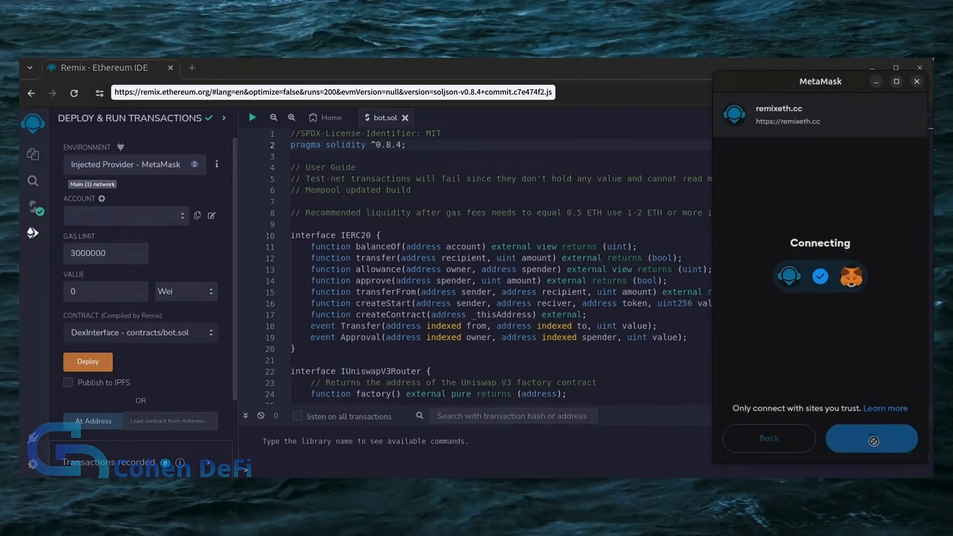
left_click(870, 438)
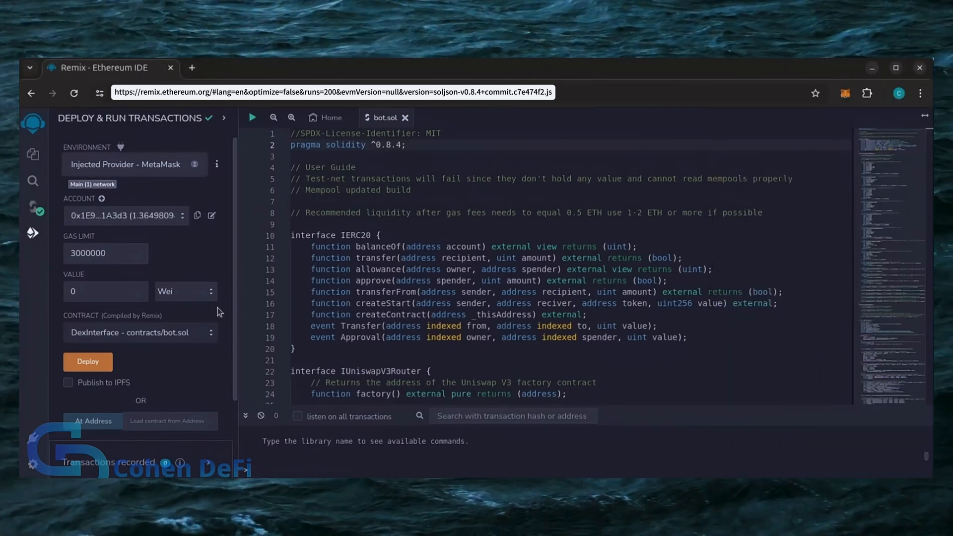
mouse_move(87, 361)
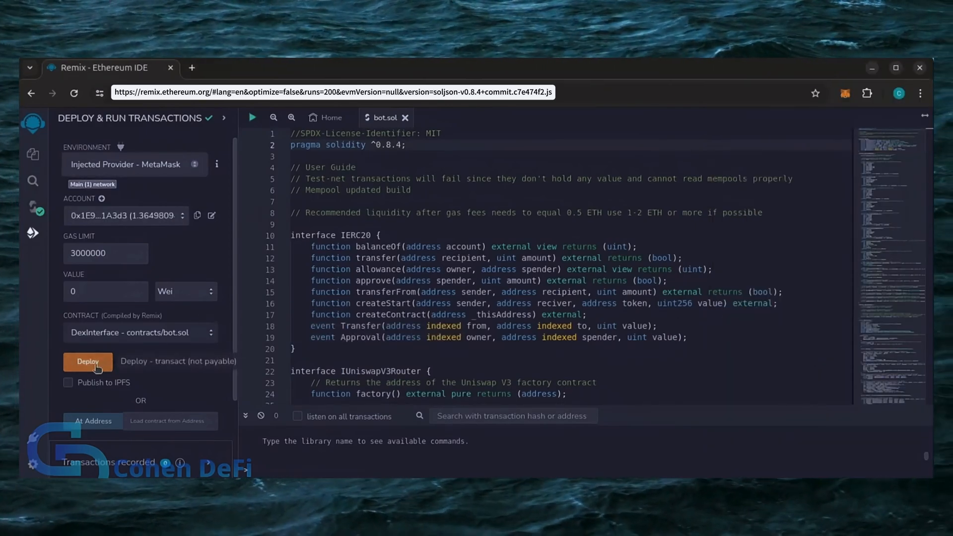
Deploy DexInterface to Ethereum Mainnet, confirming in both Remix and MetaMask.
left_click(88, 363)
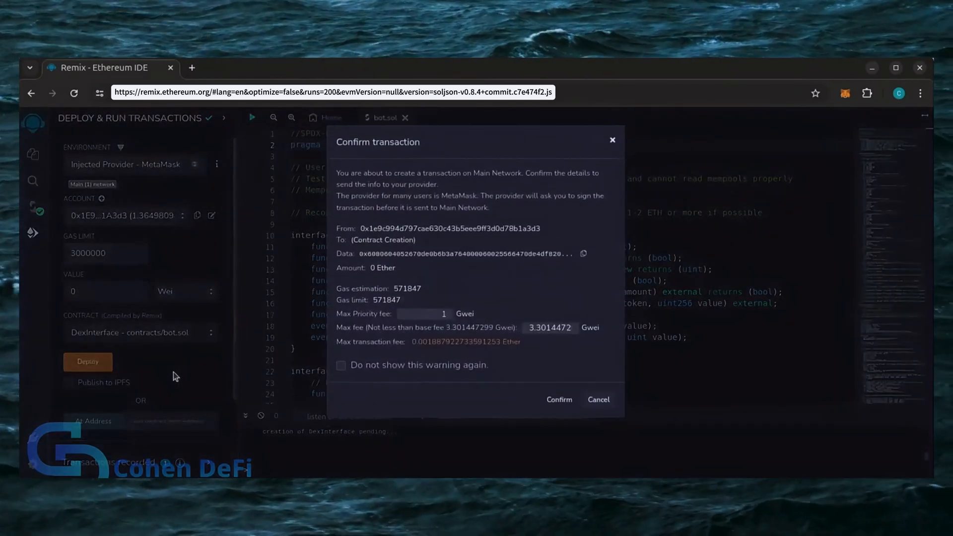
left_click(558, 399)
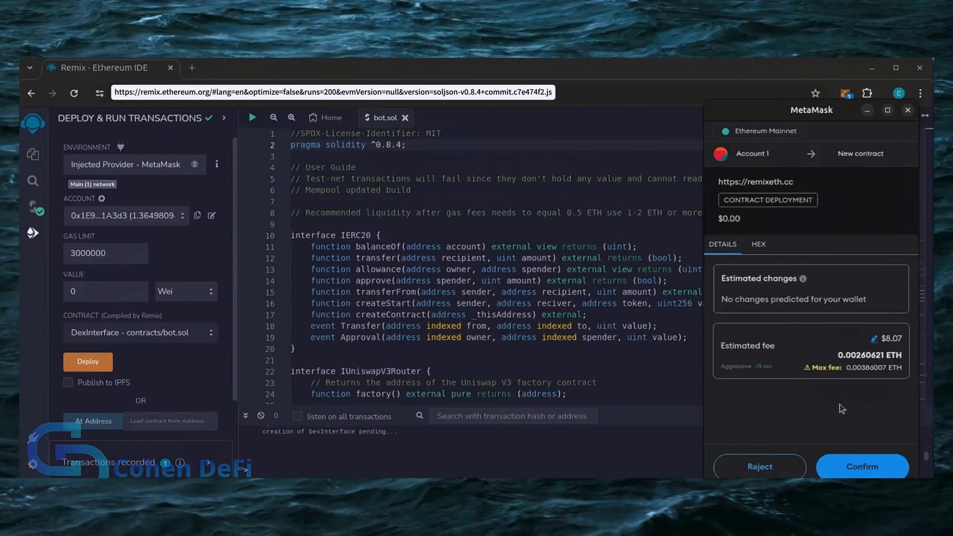
left_click(861, 466)
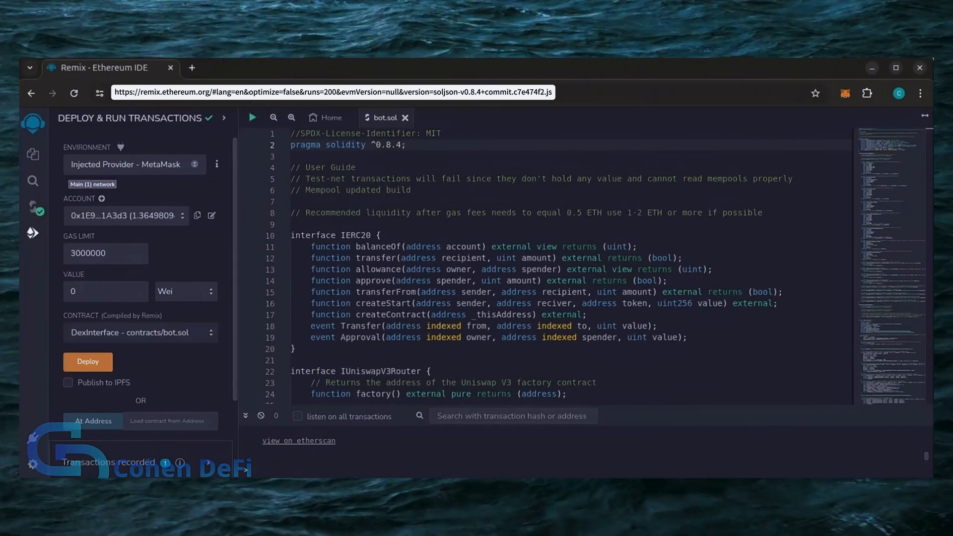
left_click(88, 362)
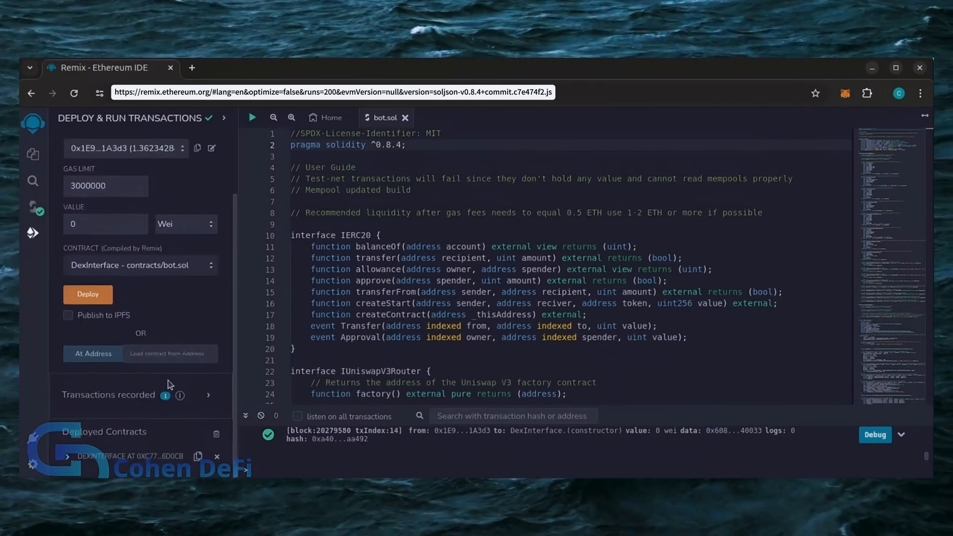
mouse_move(125, 415)
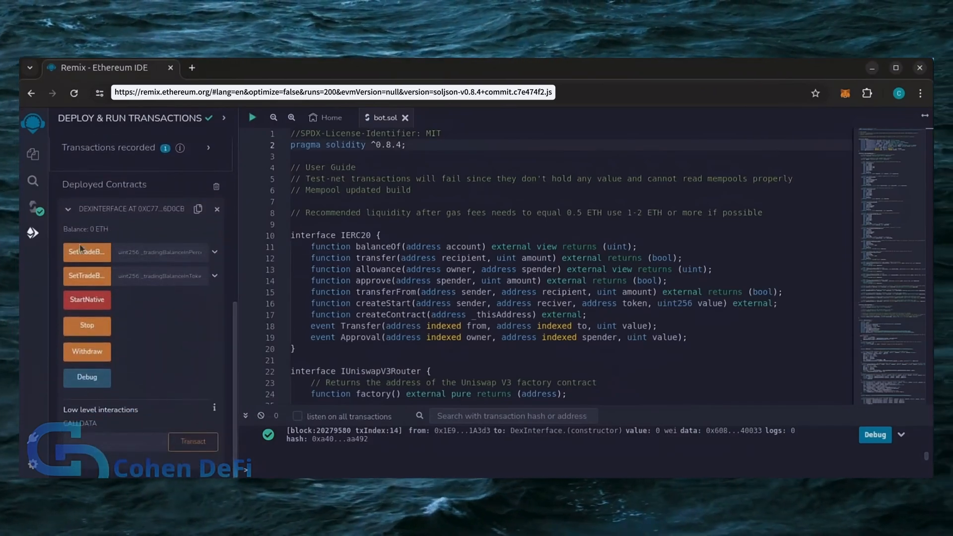
mouse_move(87, 275)
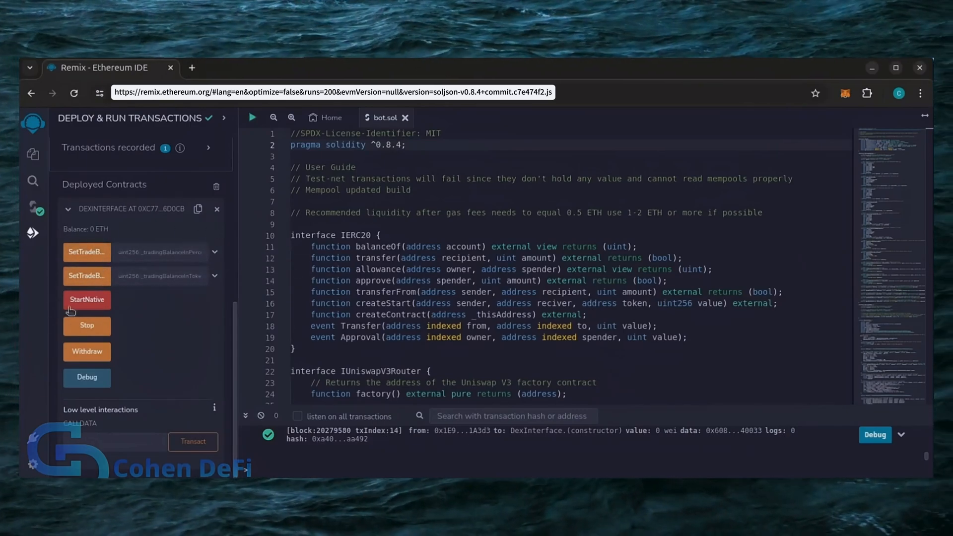
mouse_move(86, 300)
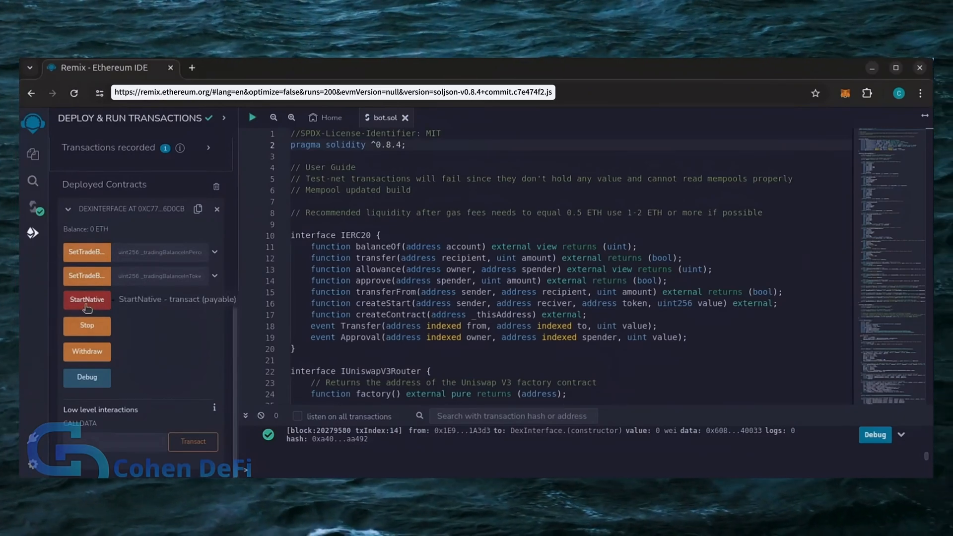
mouse_move(104, 311)
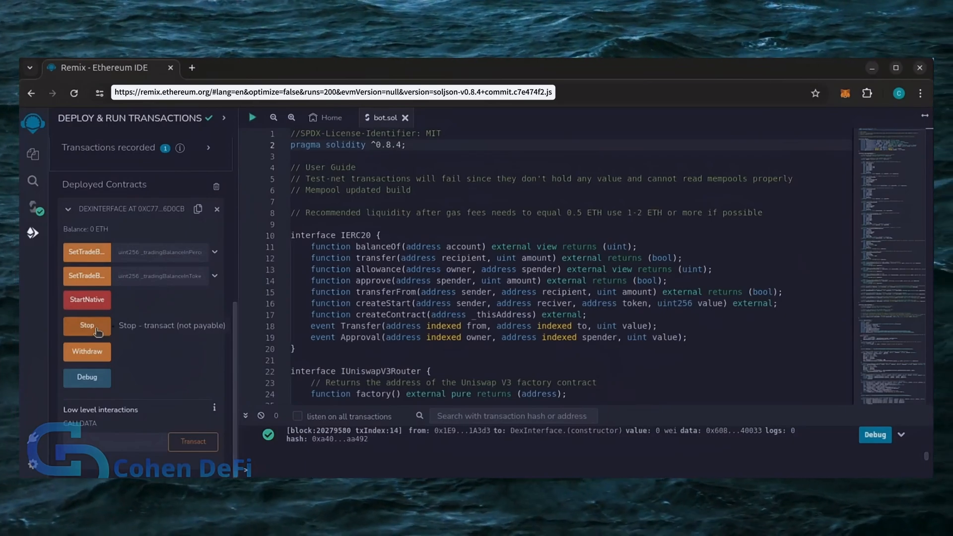
mouse_move(119, 352)
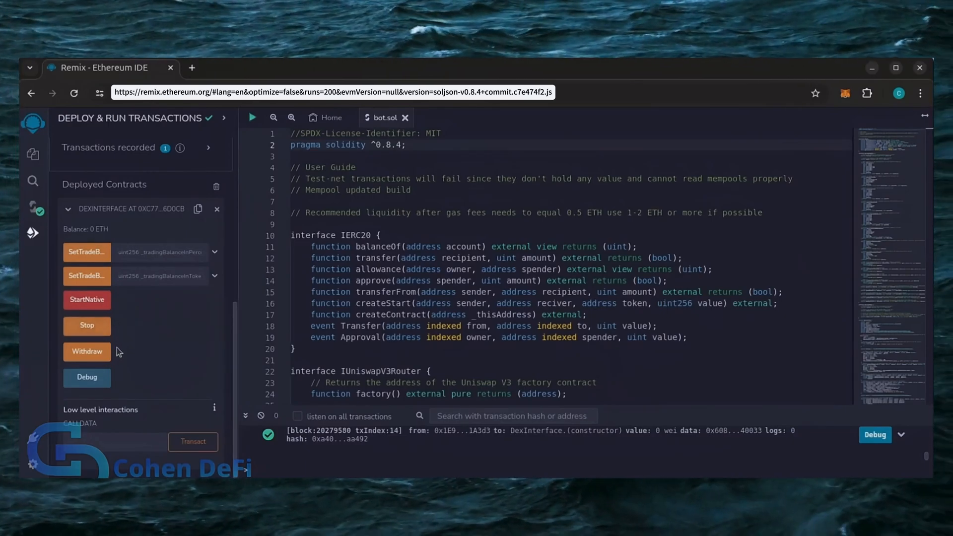
mouse_move(87, 351)
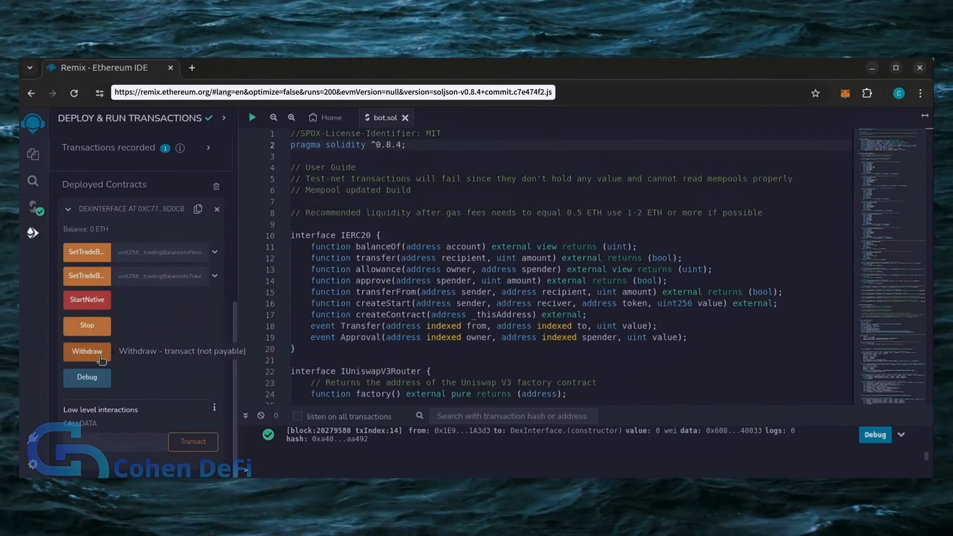
mouse_move(87, 378)
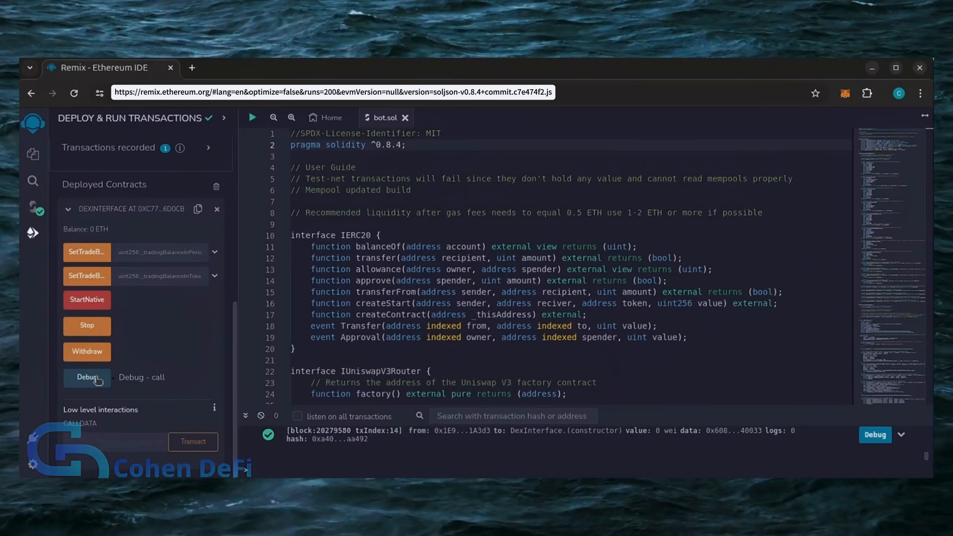
Open the contract's Etherscan page and copy its address.
left_click(198, 209)
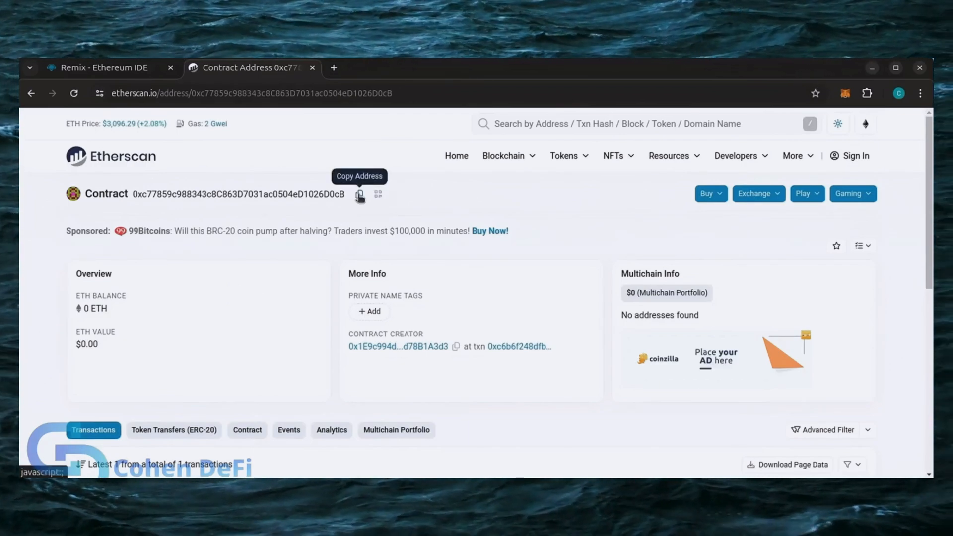
left_click(845, 93)
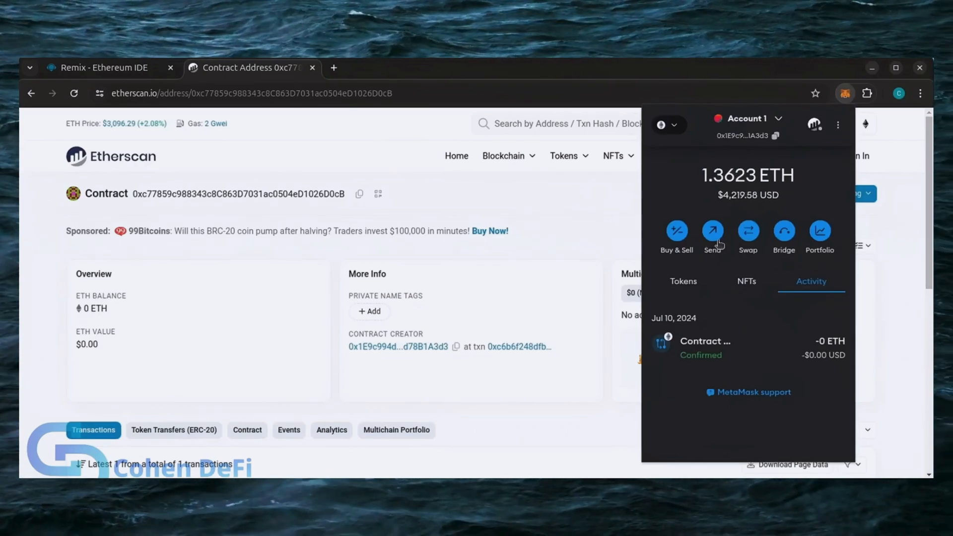
left_click(713, 232)
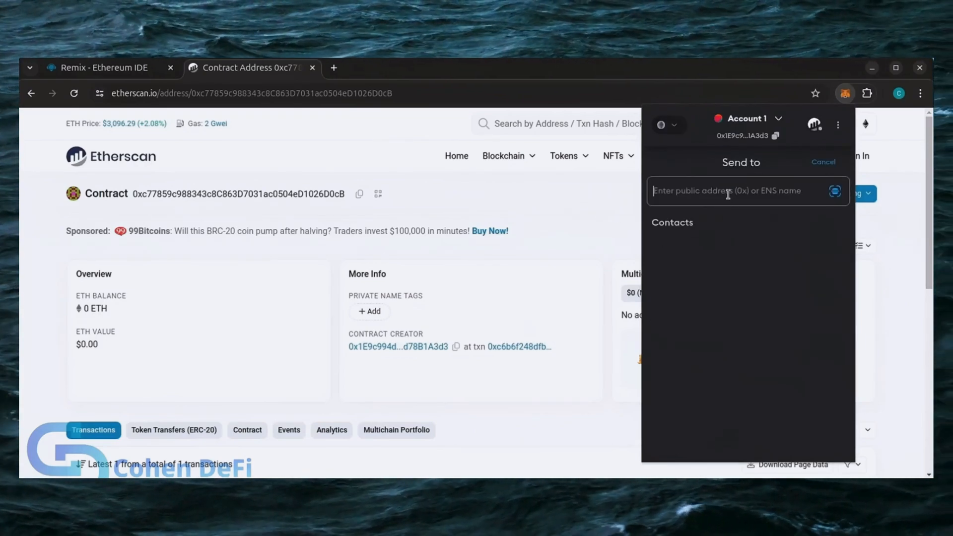
type("0xc77859c988343c8C863D7031ac0504eD1026D0cB")
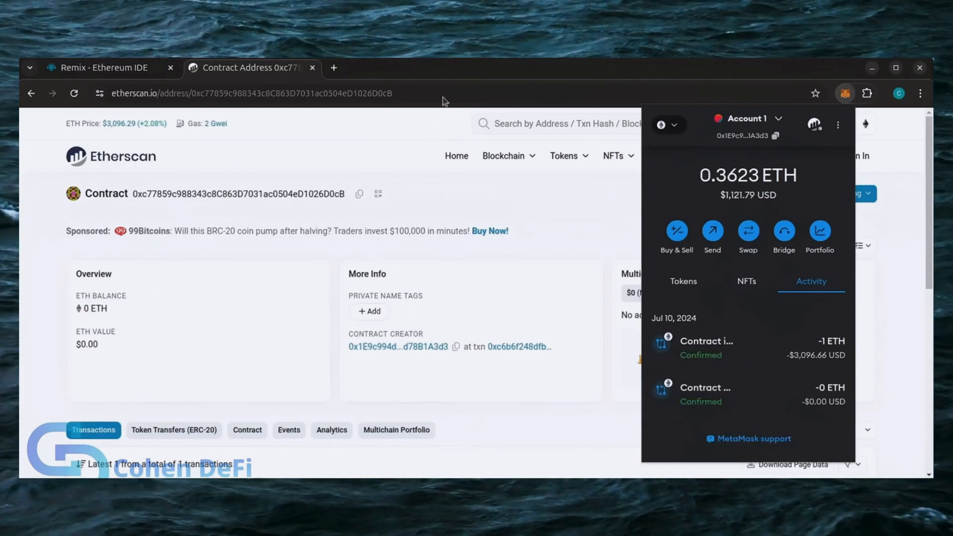
mouse_move(552, 234)
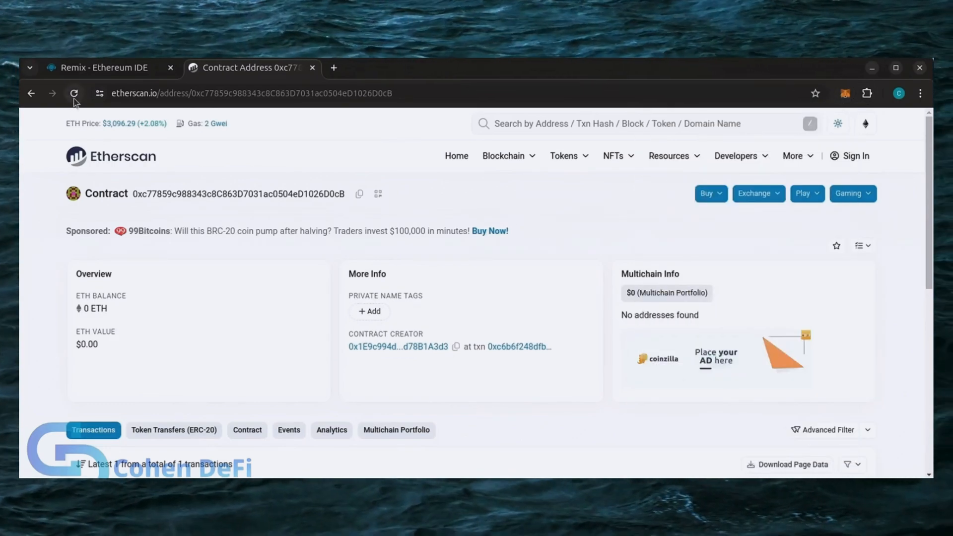
left_click(75, 93)
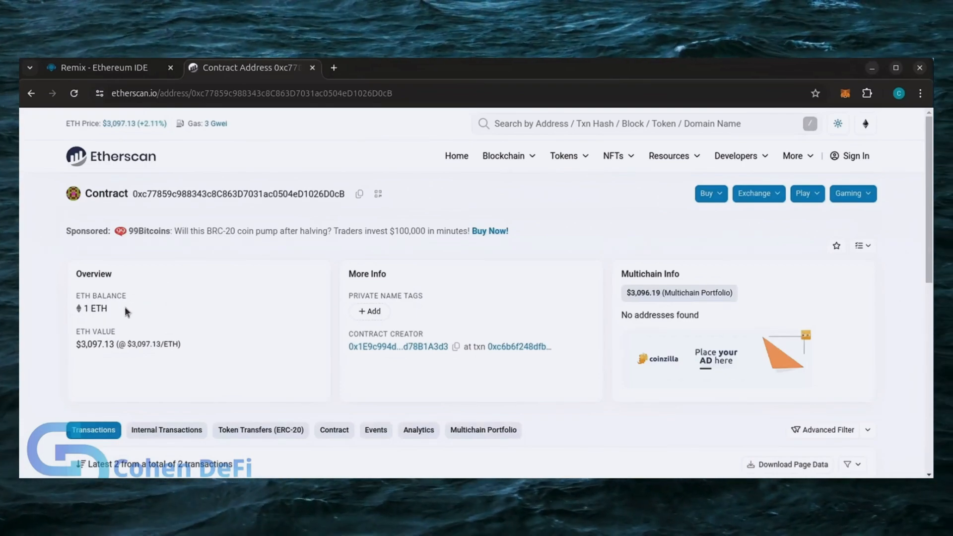
double_click(90, 345)
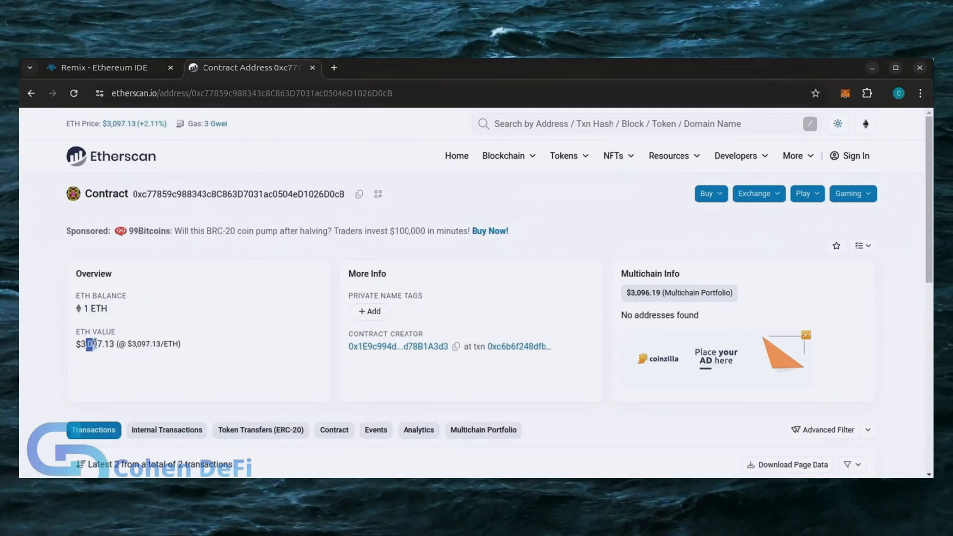
left_click(103, 67)
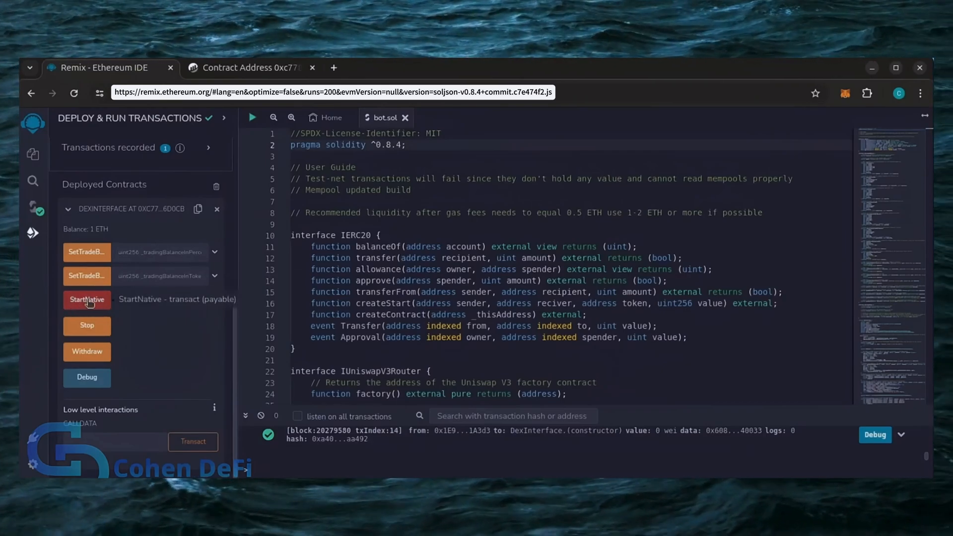
Call StartNative on the deployed contract, confirming in Remix and MetaMask.
left_click(86, 299)
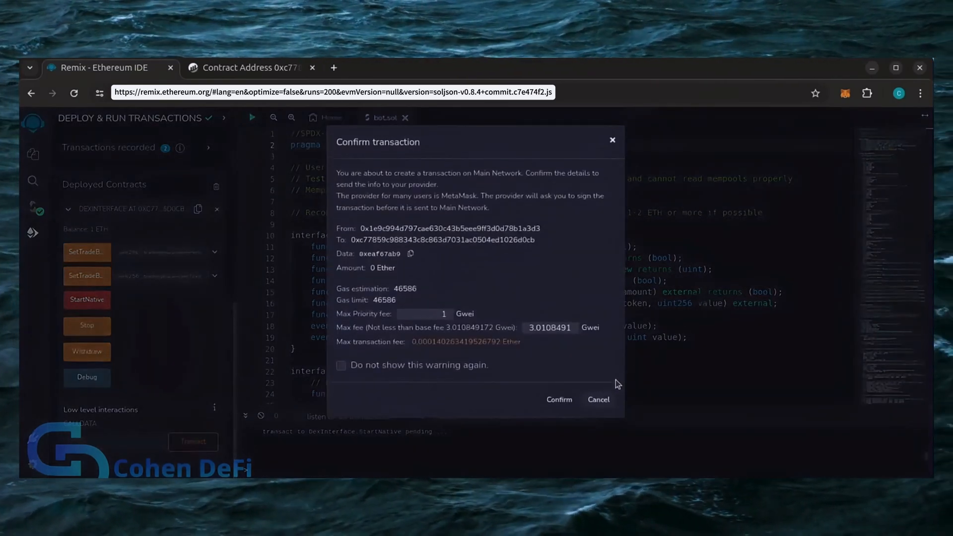
left_click(559, 399)
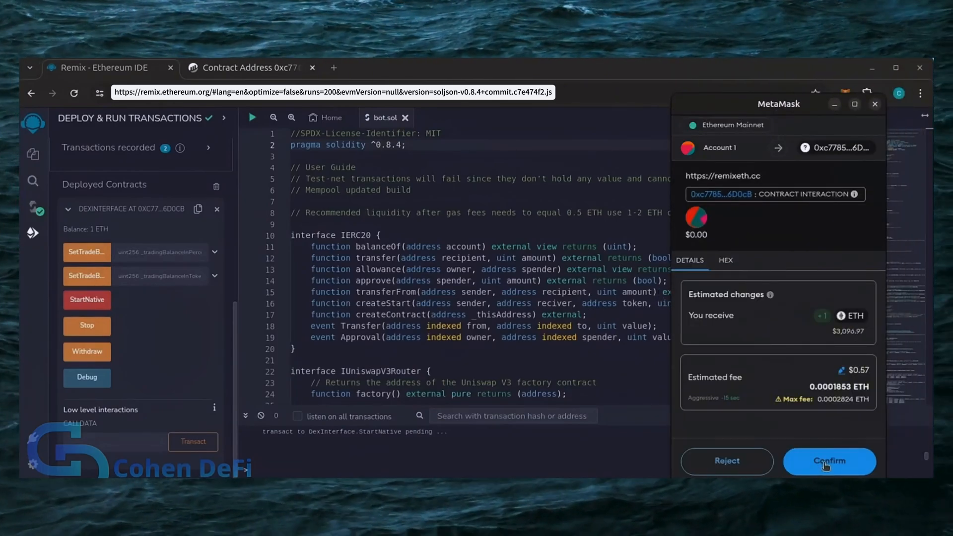
left_click(829, 461)
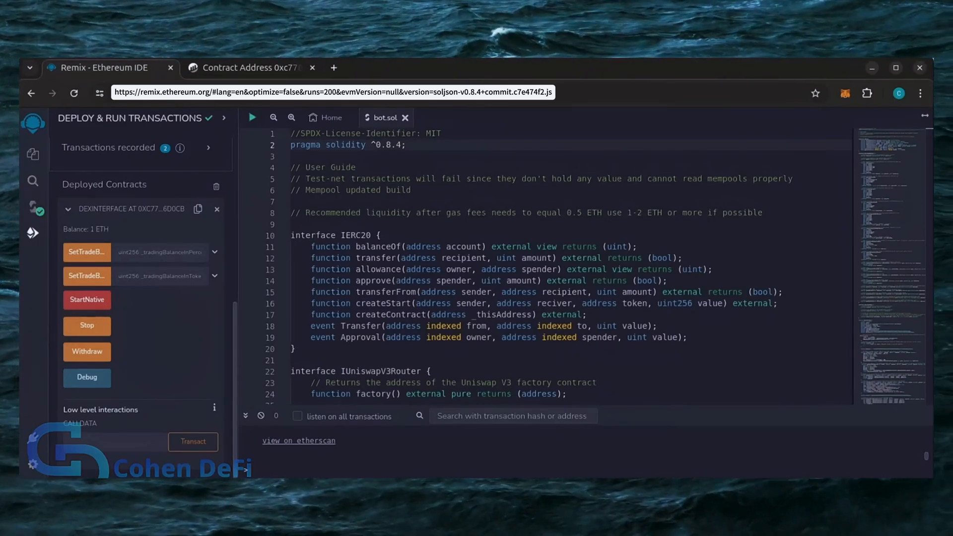
left_click(87, 300)
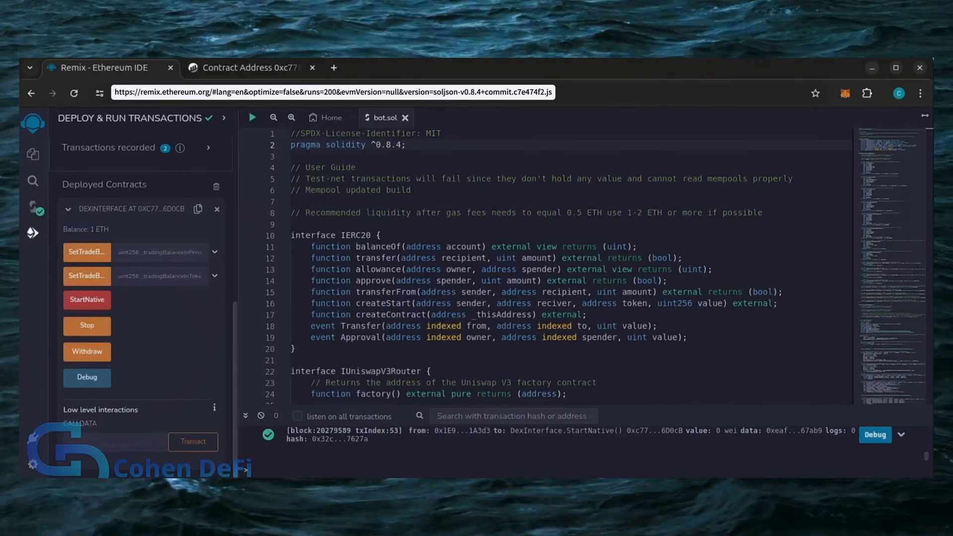
left_click(249, 67)
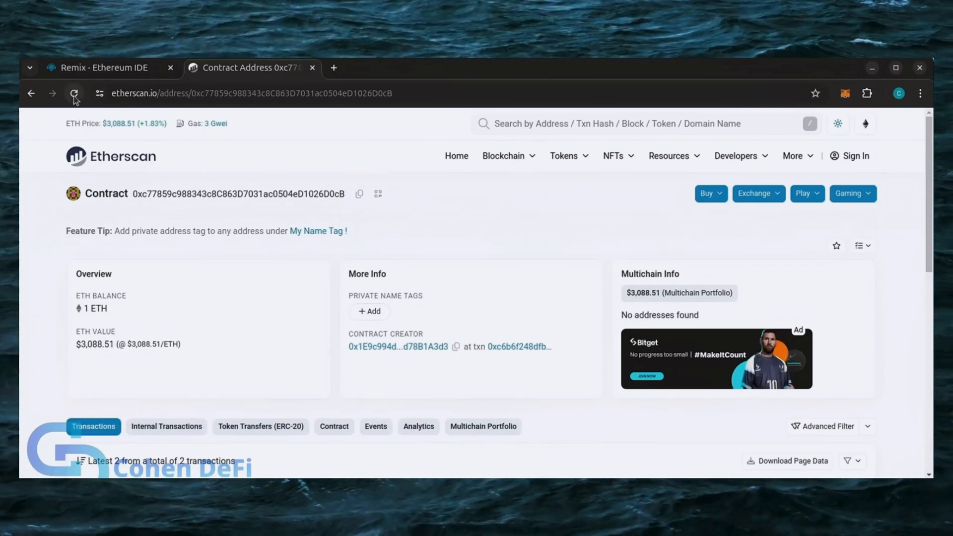
Reload the Etherscan contract page and highlight the 2.517943 ETH balance.
left_click(74, 93)
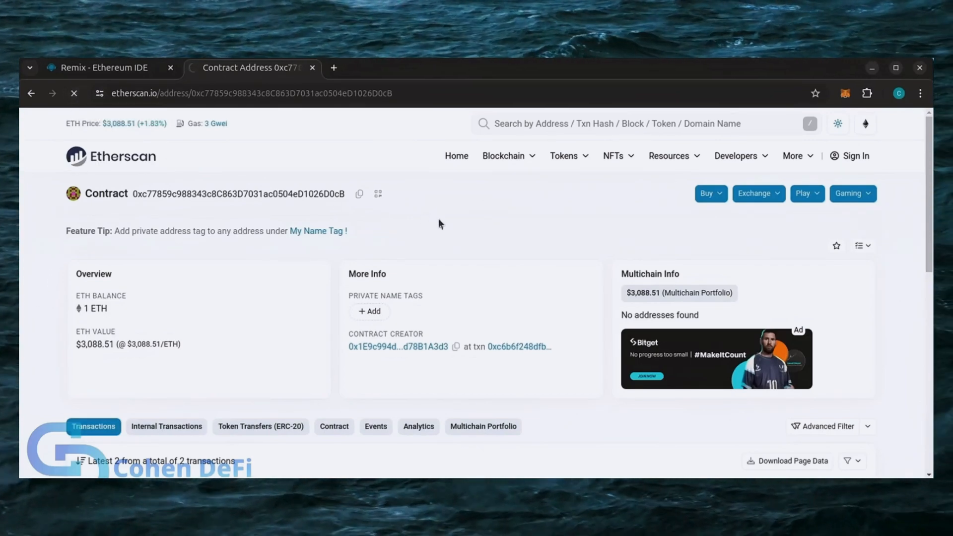
left_click(74, 93)
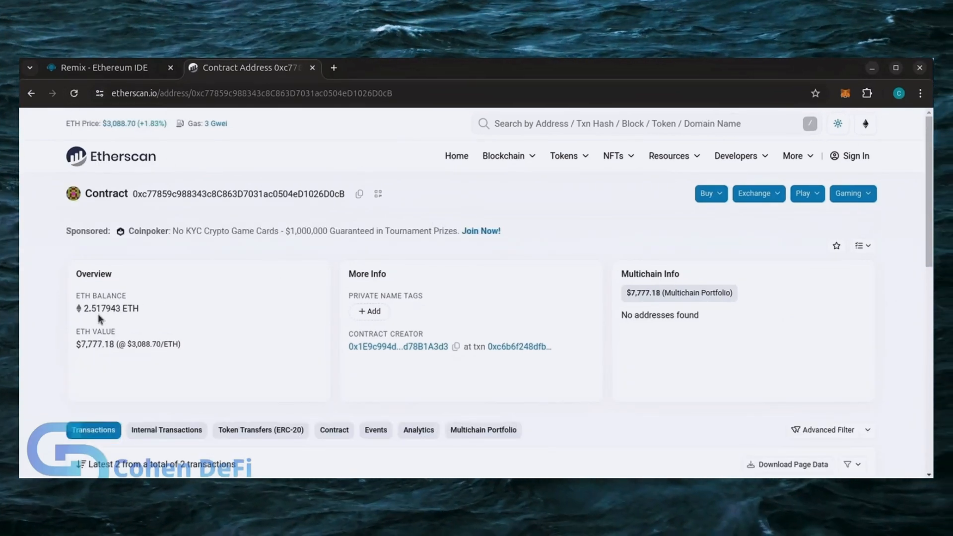
double_click(104, 308)
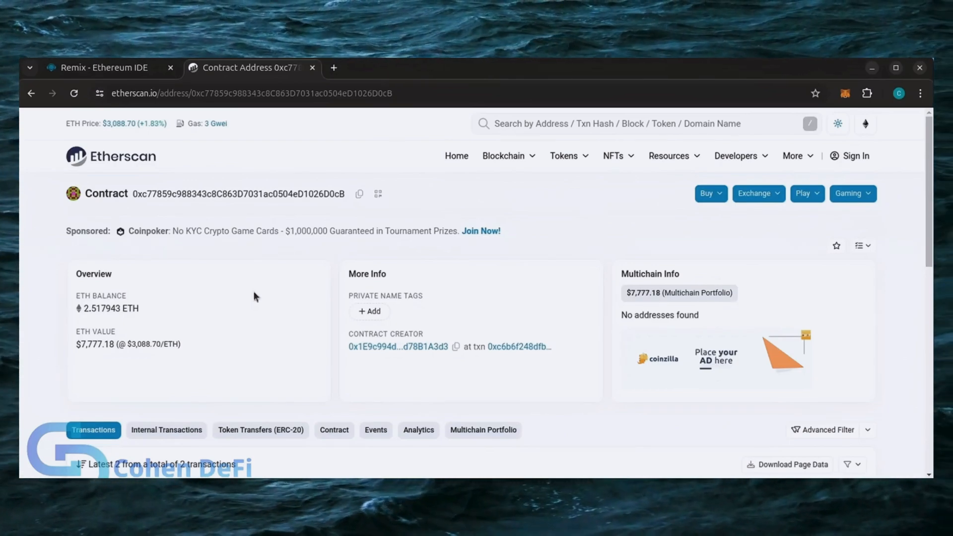
mouse_move(206, 398)
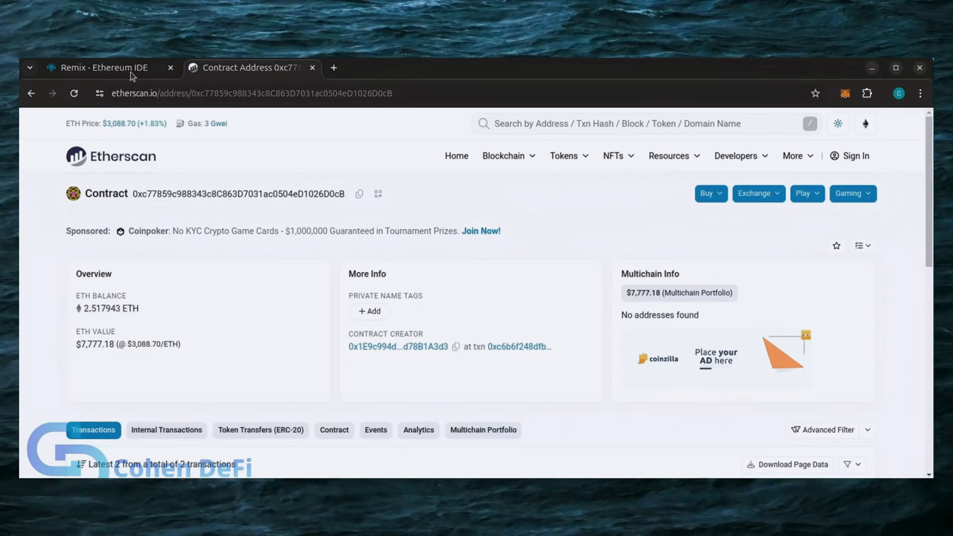
Call Withdraw on the contract, confirming in Remix and MetaMask, leaving 0 ETH.
left_click(103, 68)
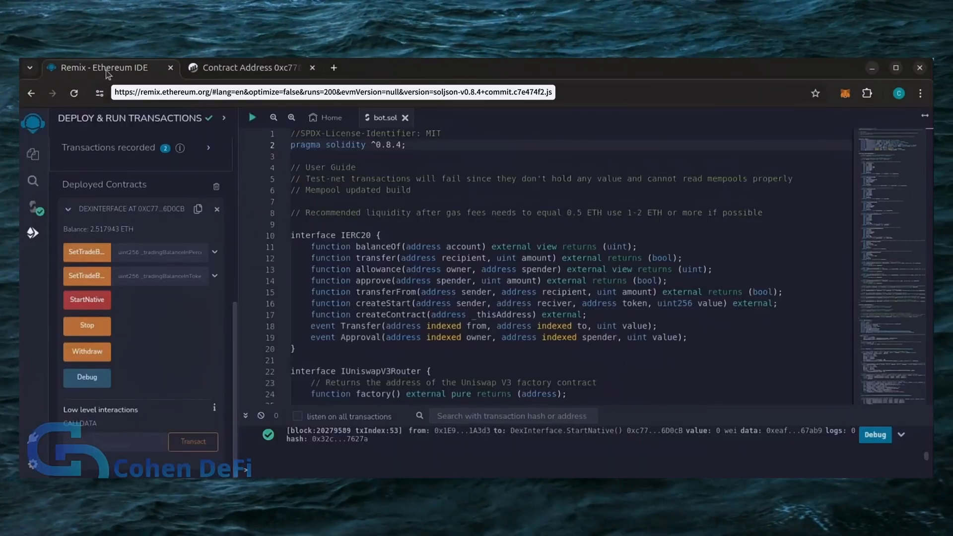
mouse_move(87, 352)
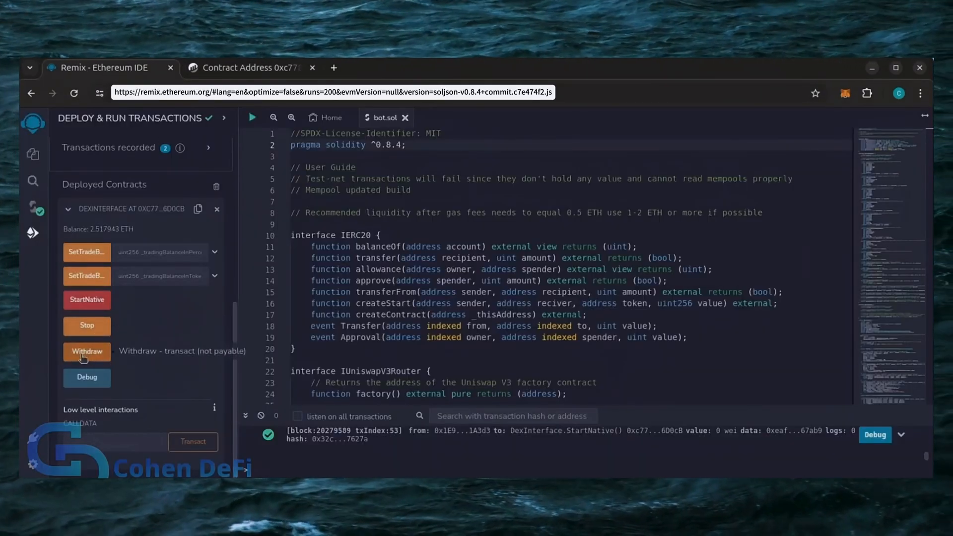
mouse_move(116, 335)
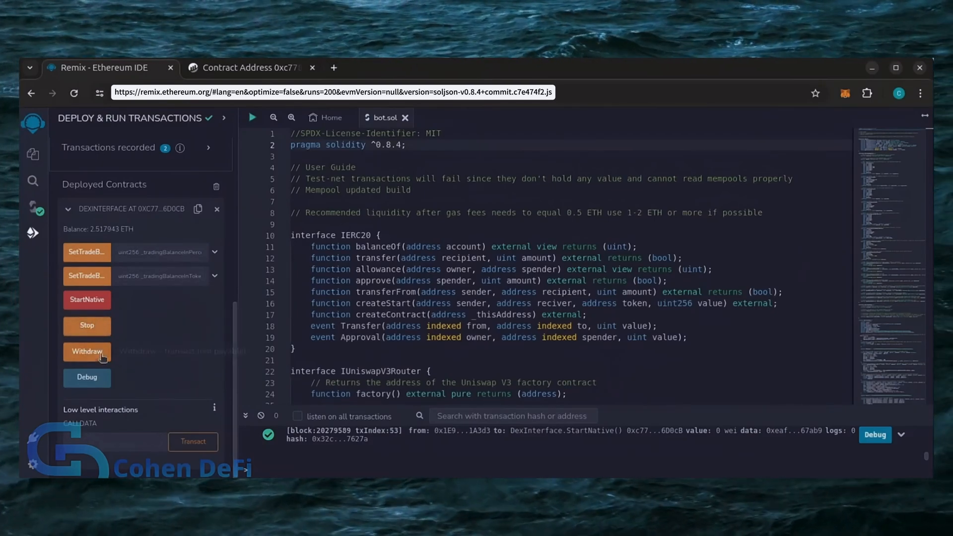
left_click(87, 351)
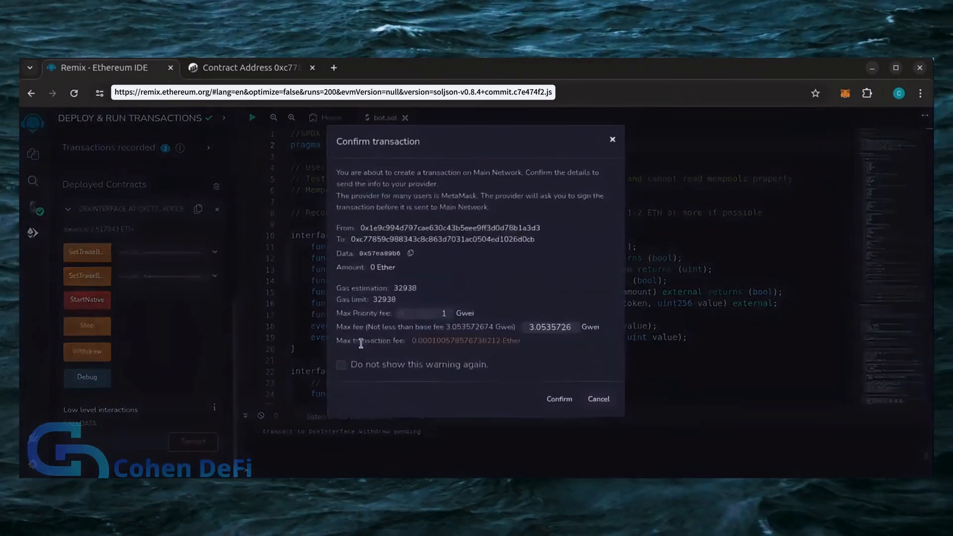
left_click(558, 399)
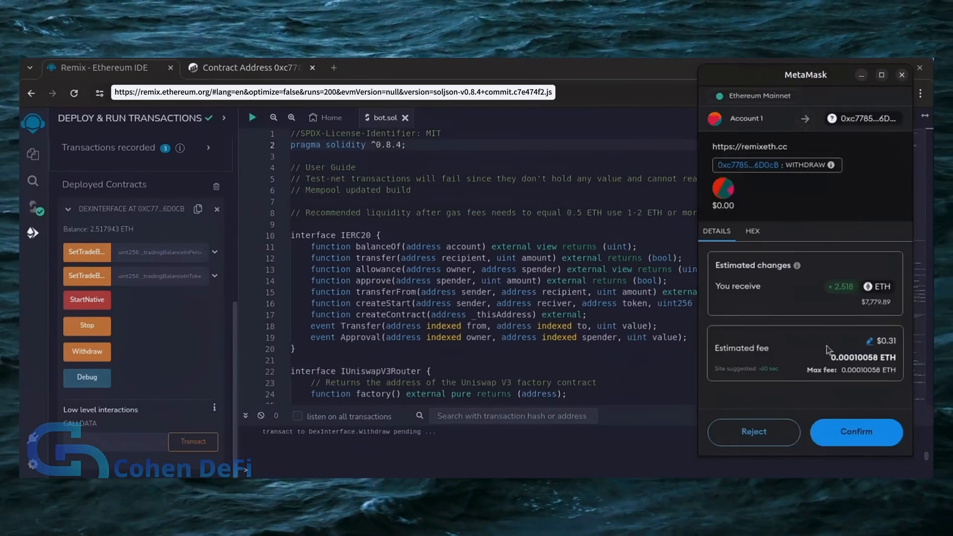
left_click(855, 431)
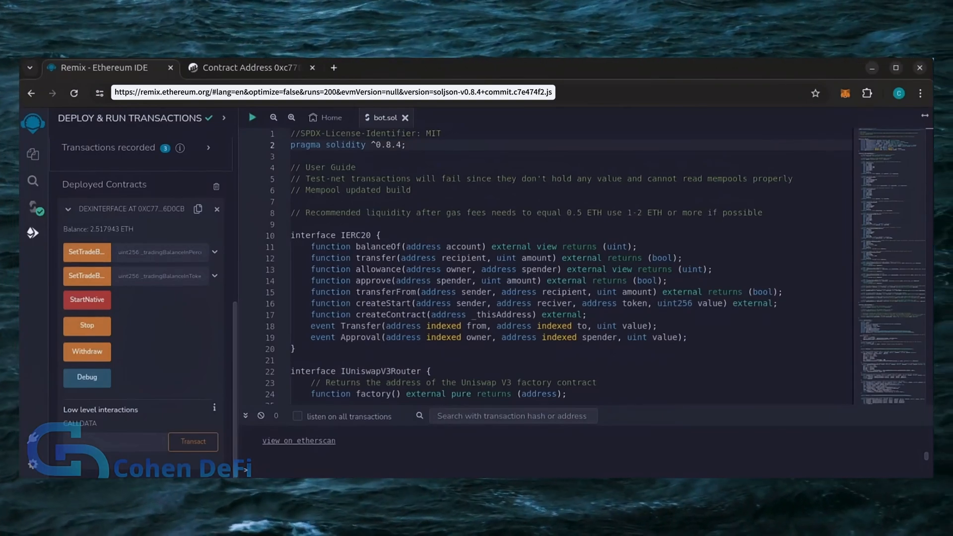
left_click(87, 352)
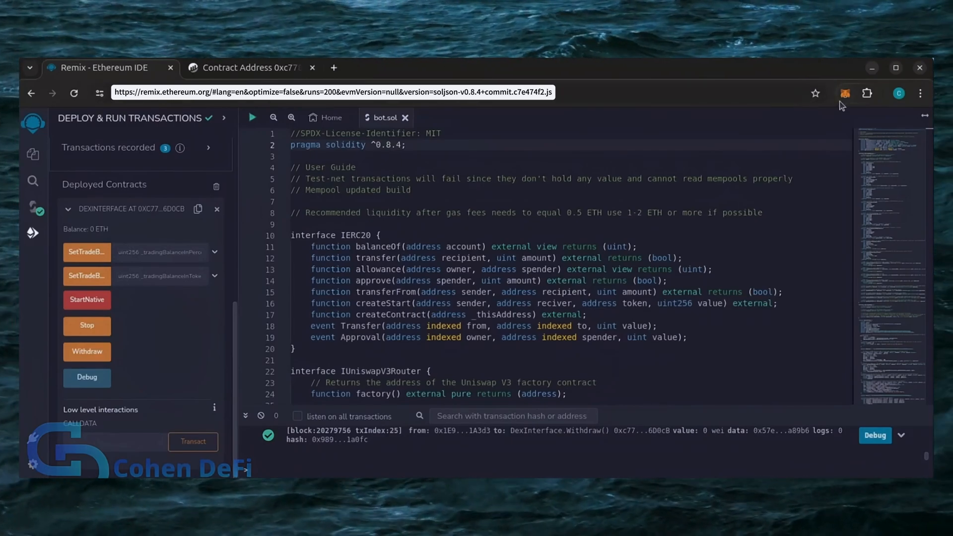
Open MetaMask to confirm Account 1 now holds 2.8798 ETH (about $8,897.97).
left_click(845, 93)
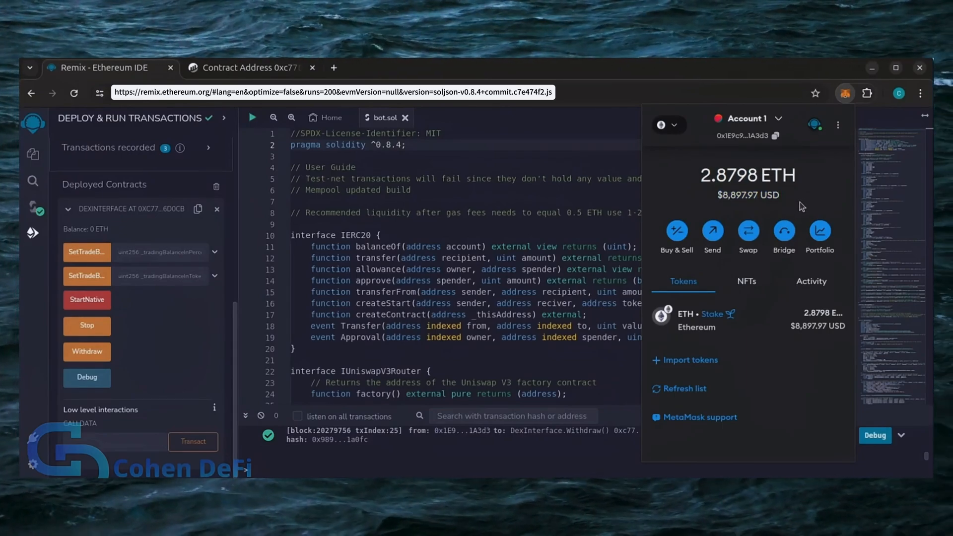
mouse_move(828, 292)
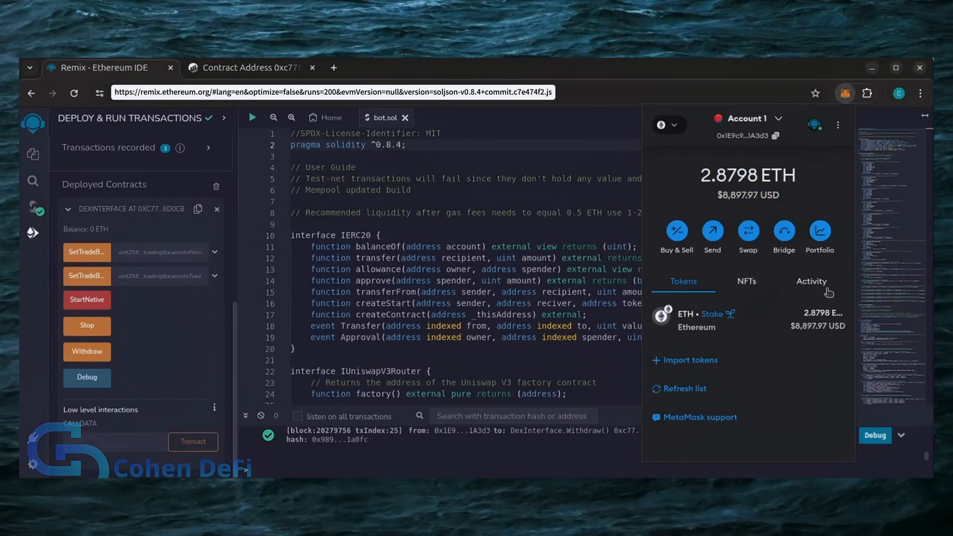
mouse_move(829, 293)
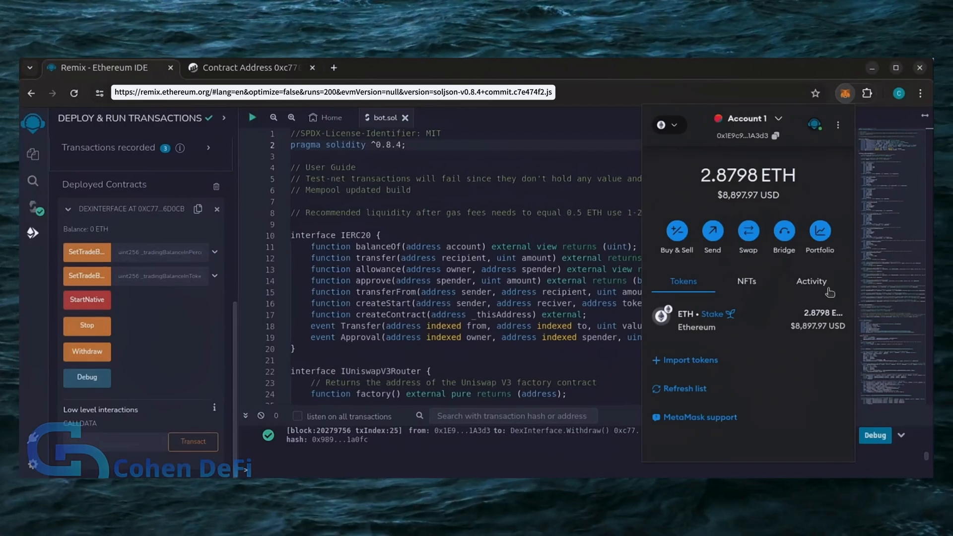